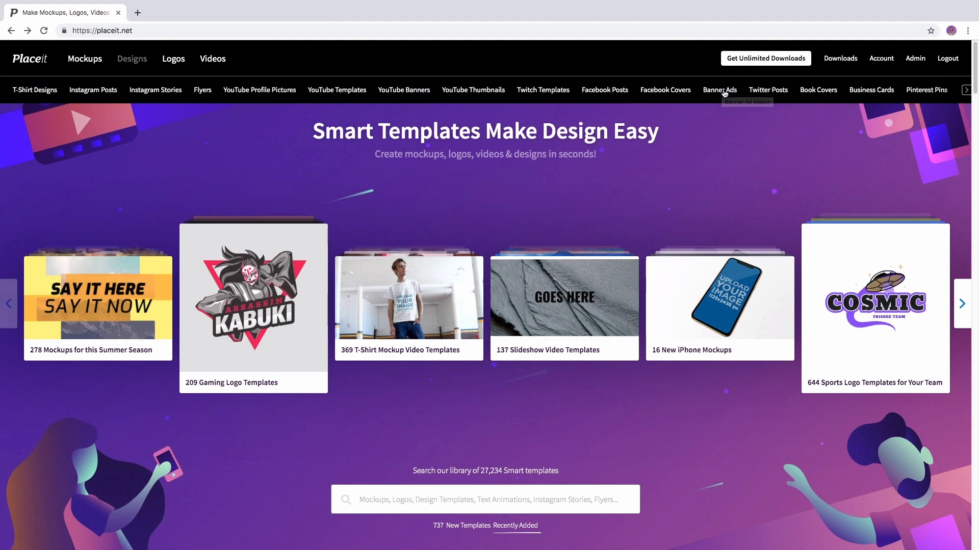
pyautogui.moveTo(720, 89)
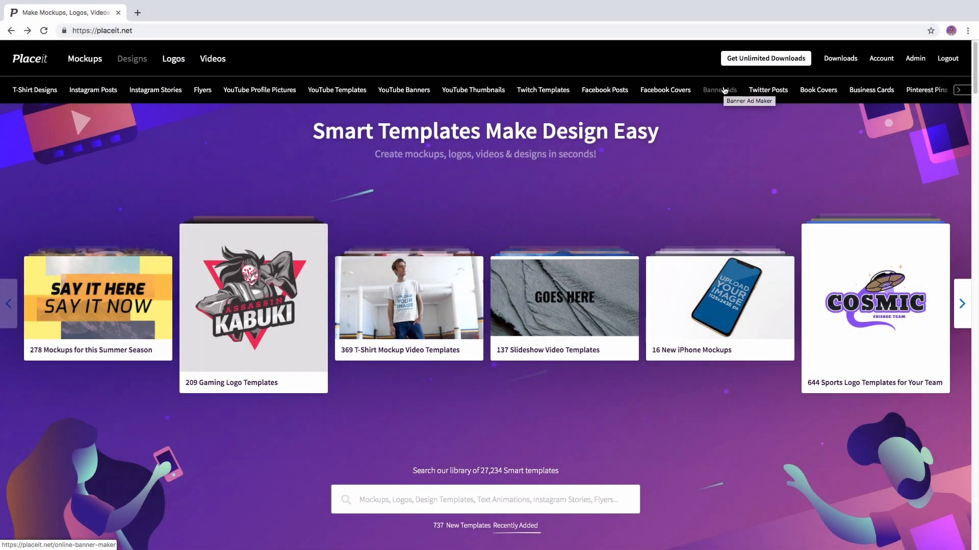
# Step: Choose Banner Ads from the Placeit home page category bar
pyautogui.click(719, 89)
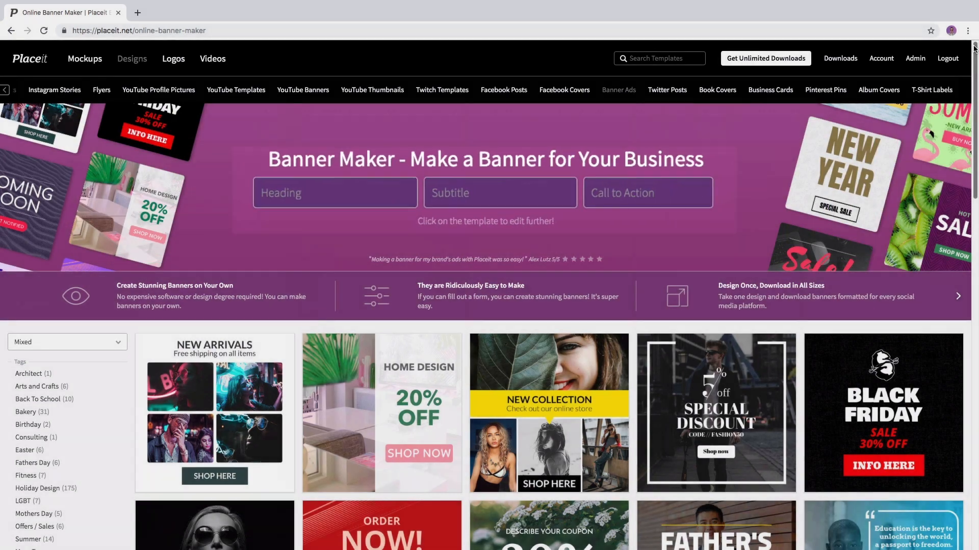
# Step: Enter 'New Collection', 'Out Now' and 'Learn More', then open the 5% off Special Discount template
pyautogui.write('New Colle')
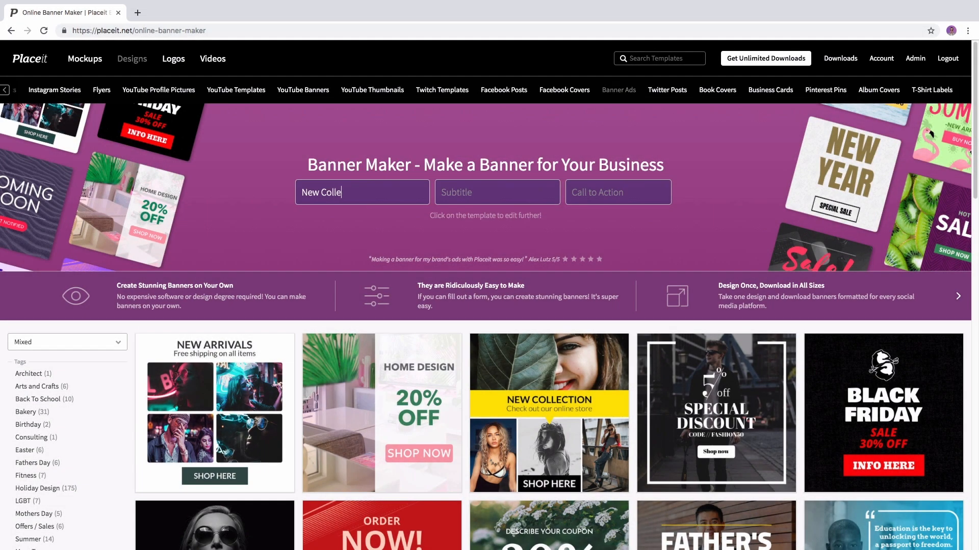
pyautogui.write('Out Now')
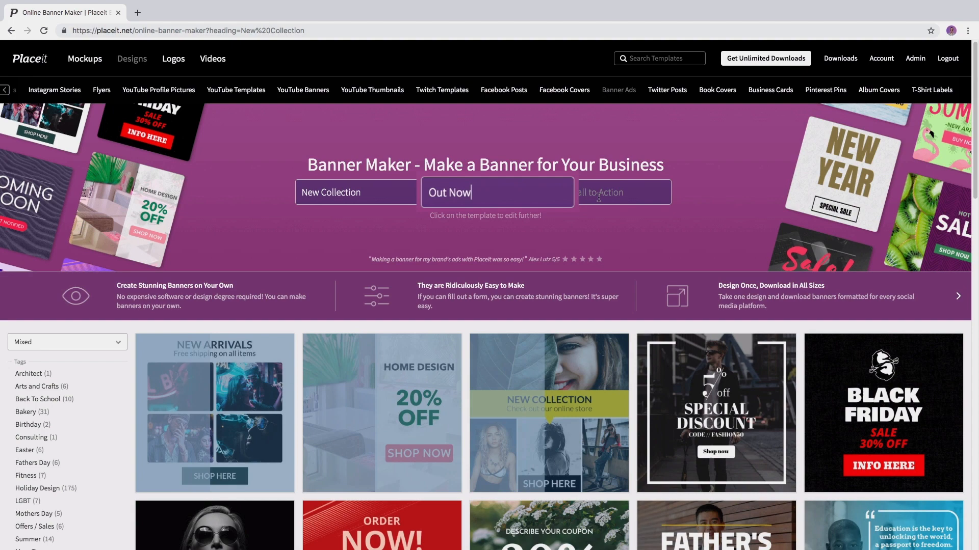
pyautogui.click(617, 192)
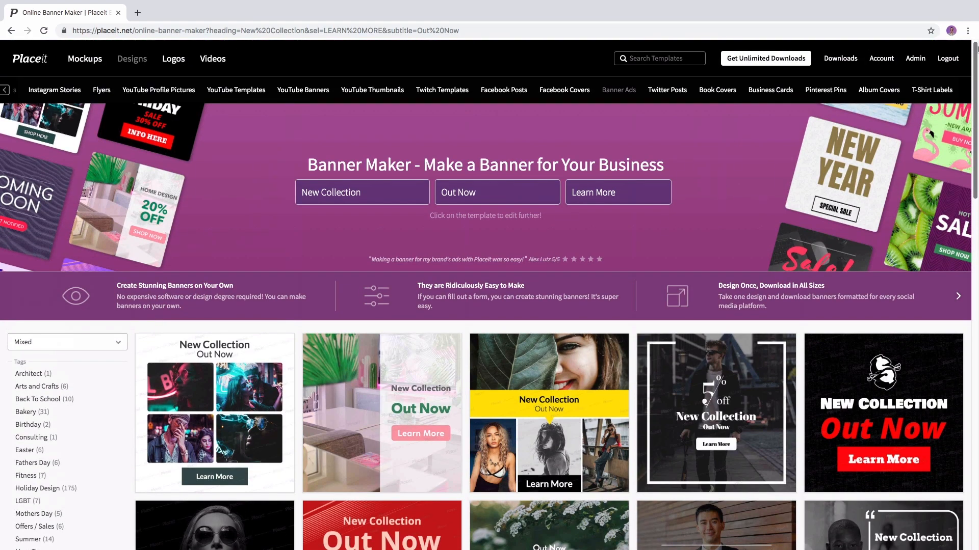
pyautogui.click(716, 412)
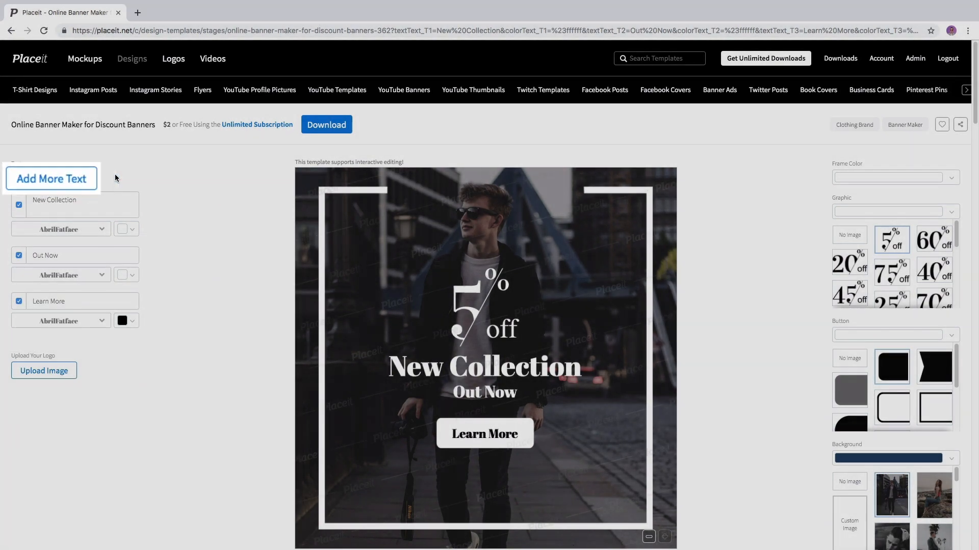
# Step: Add a 'Change Me' text line and hide it, keeping Learn More in AbrilFatface
pyautogui.click(51, 179)
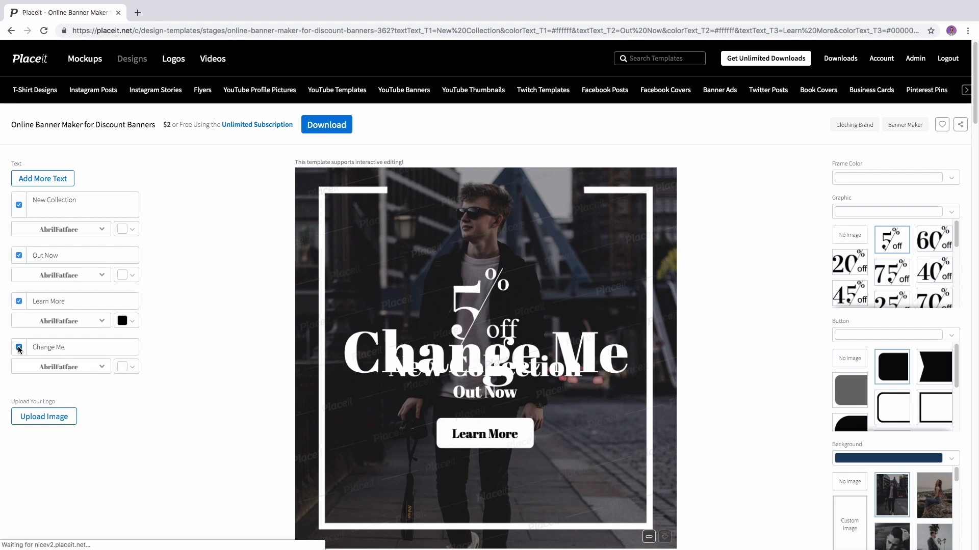
pyautogui.click(19, 347)
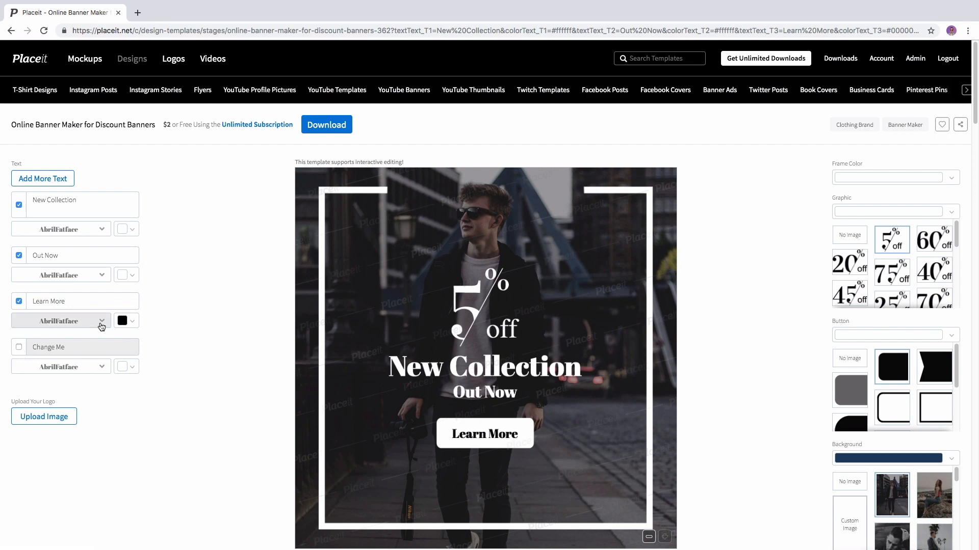
pyautogui.click(61, 321)
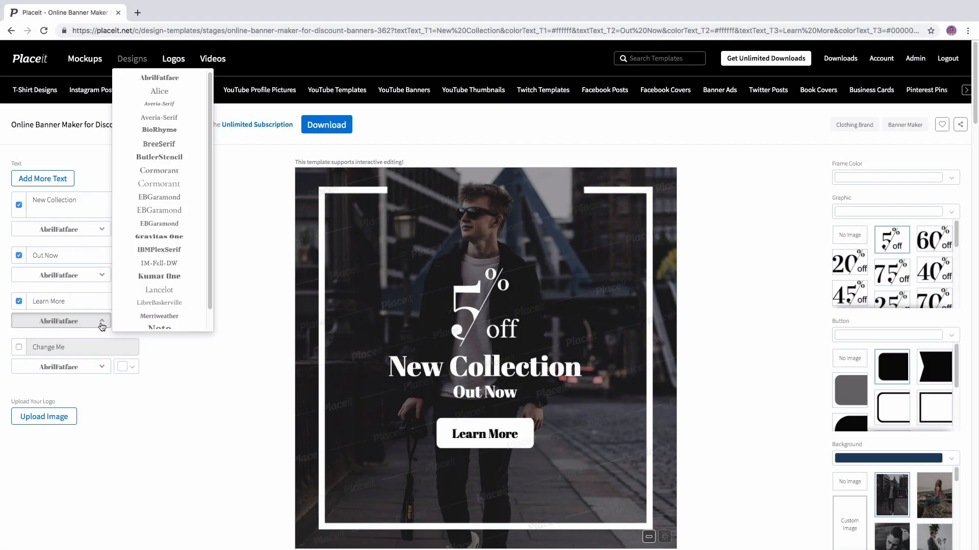
pyautogui.click(102, 321)
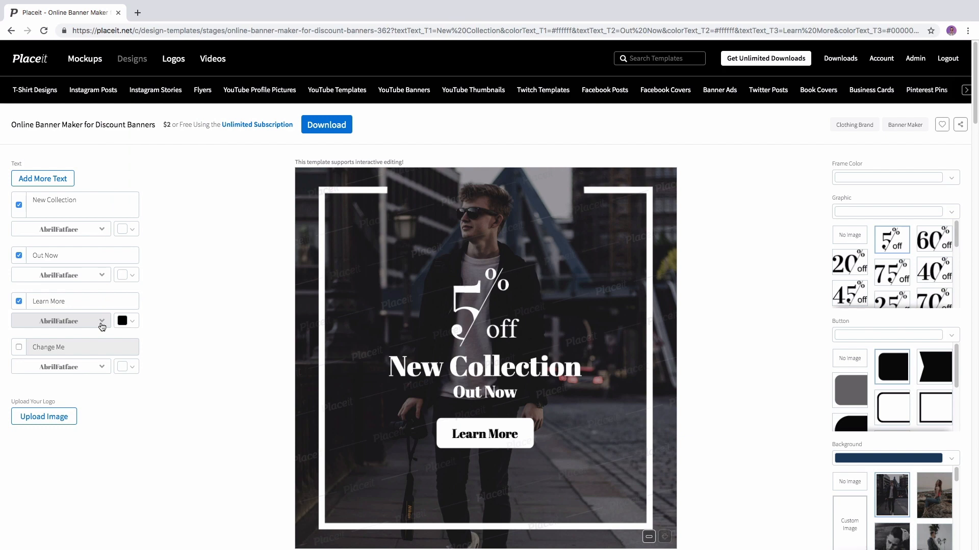
pyautogui.click(131, 321)
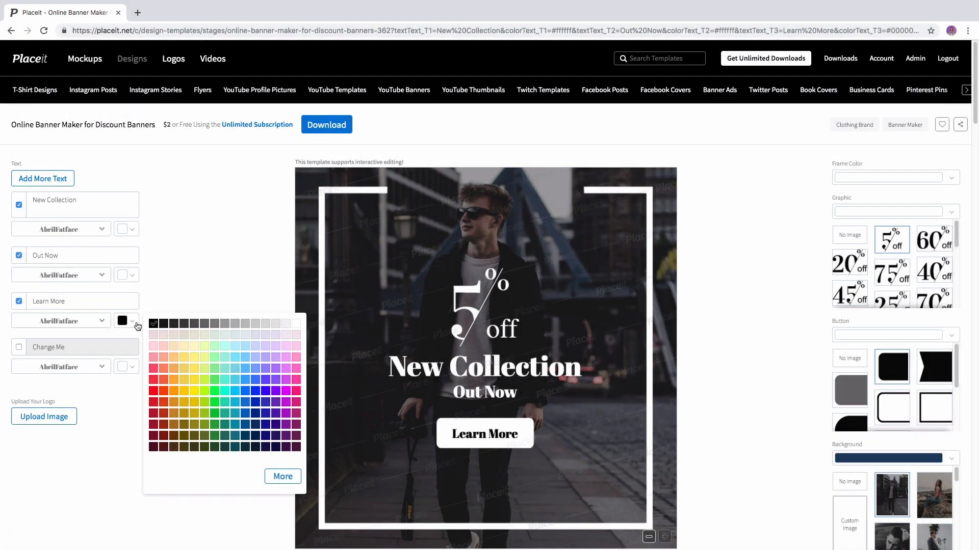
pyautogui.moveTo(291, 486)
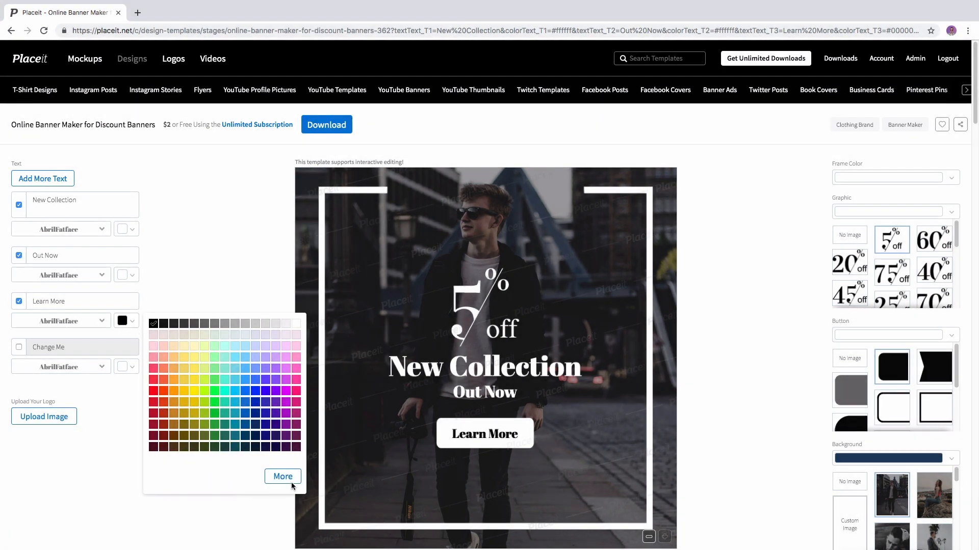
# Step: Try custom hues for the Learn More text, then cancel to keep it black
pyautogui.click(281, 476)
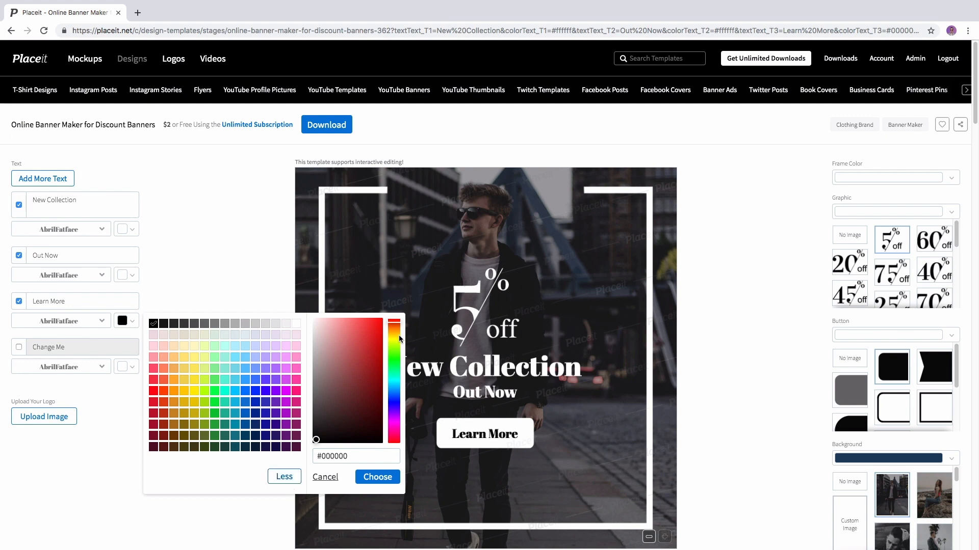
pyautogui.moveTo(394, 337); pyautogui.dragTo(394, 395)
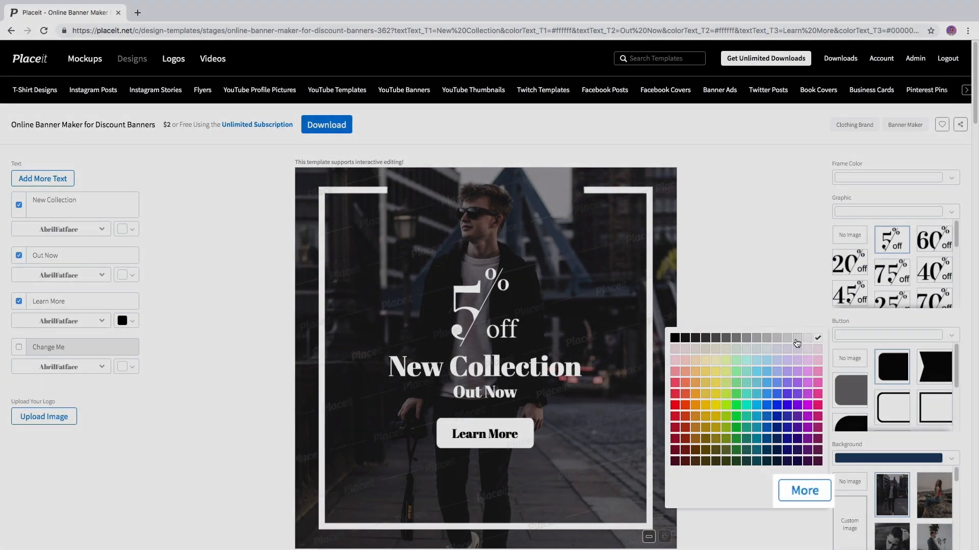
# Step: Make the button light grey and set the black-and-white man portrait as background
pyautogui.click(803, 490)
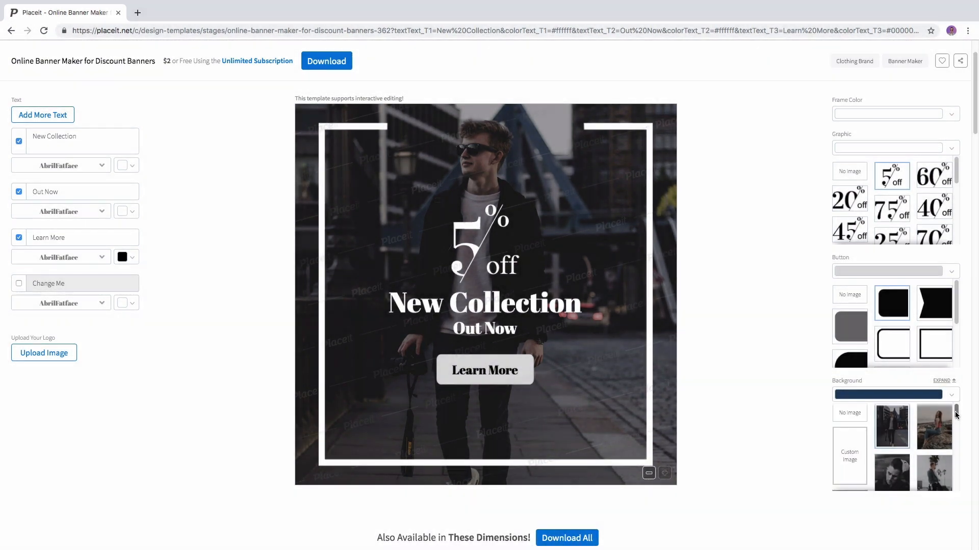
pyautogui.scroll(-3)
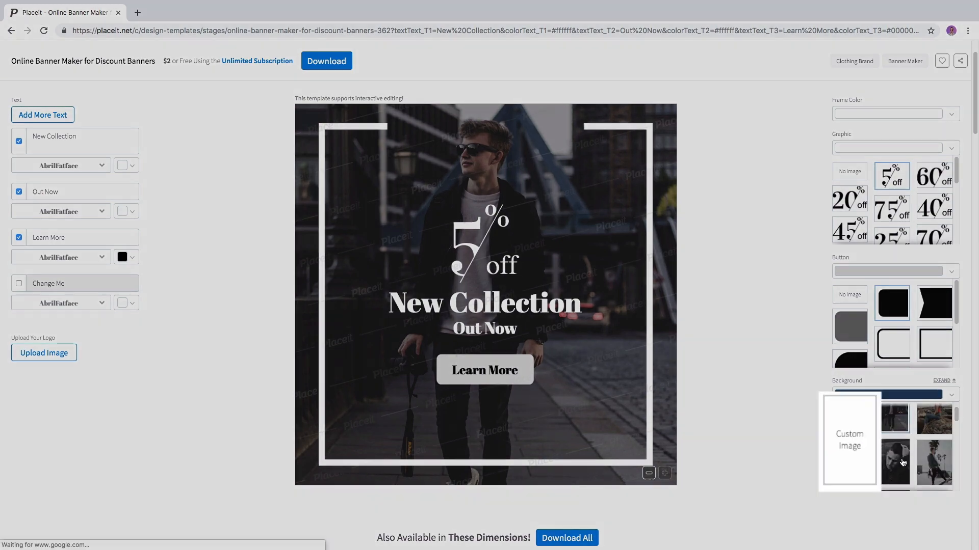
pyautogui.click(892, 419)
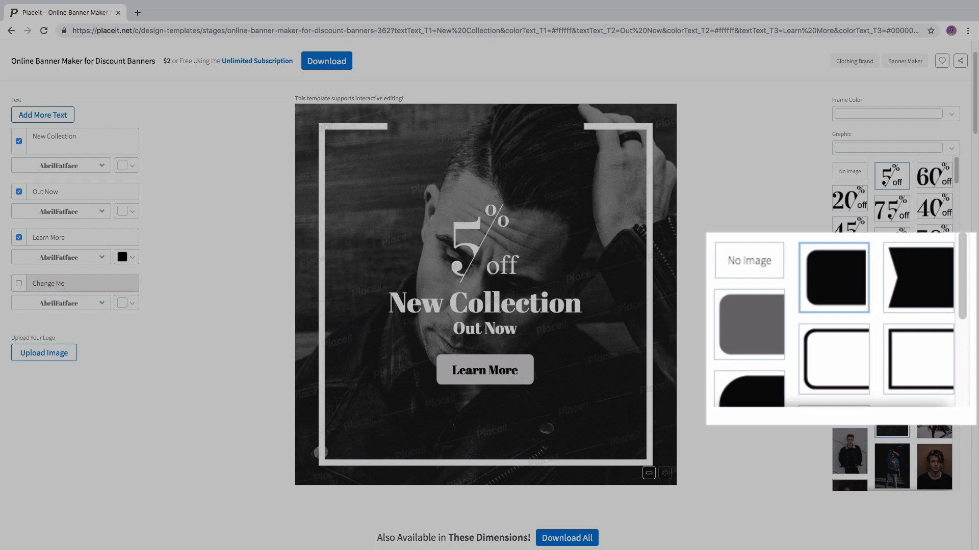
pyautogui.click(484, 369)
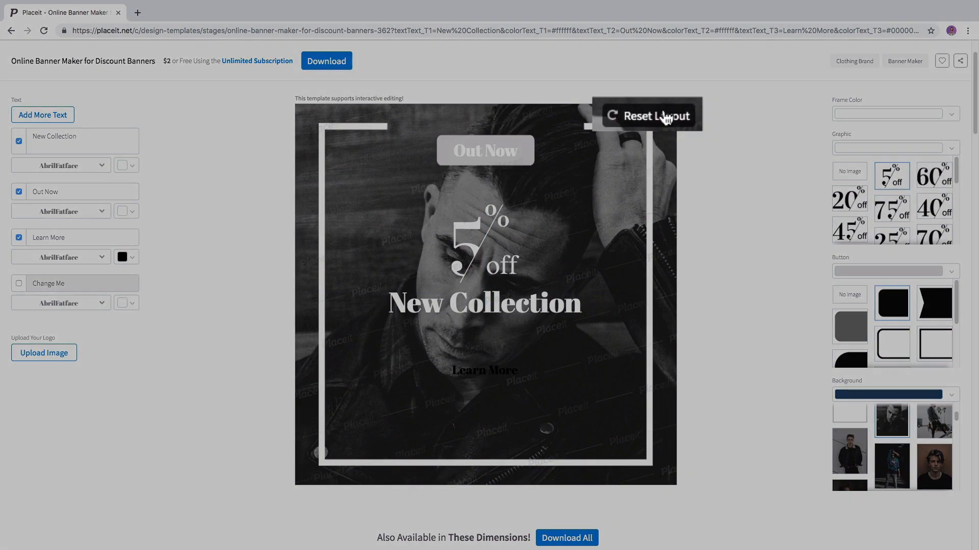
pyautogui.click(647, 116)
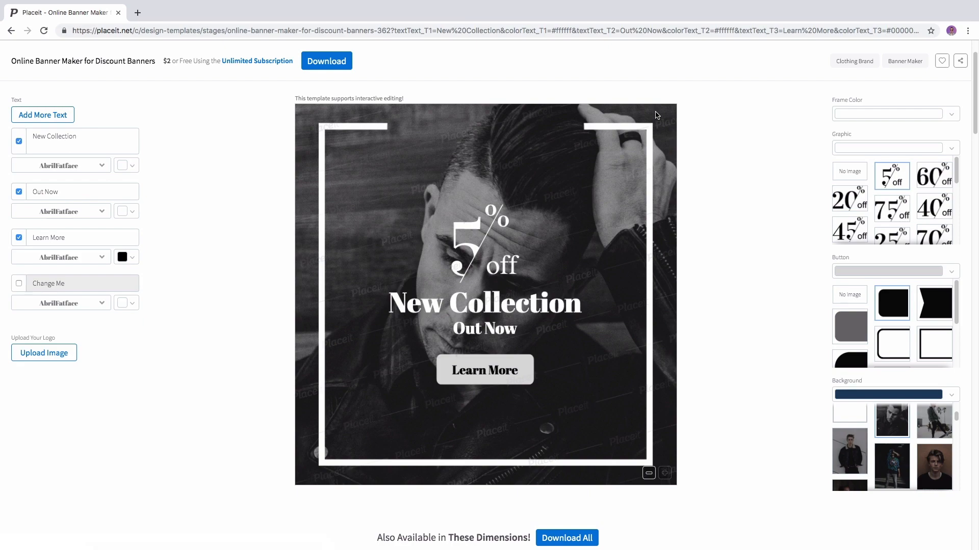
# Step: Scroll to 'Also Available in These Dimensions' to see the banner's other ad sizes
pyautogui.scroll(-3)
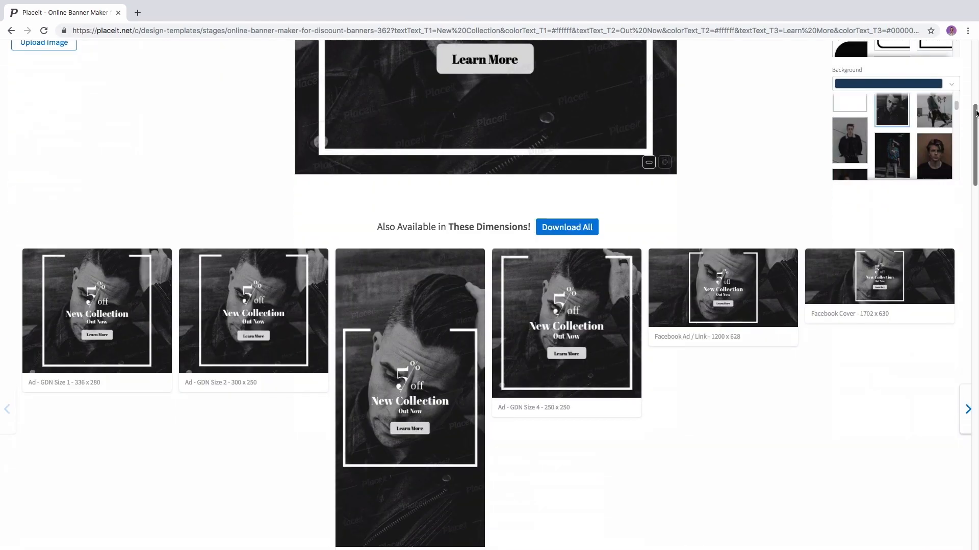
pyautogui.scroll(-3)
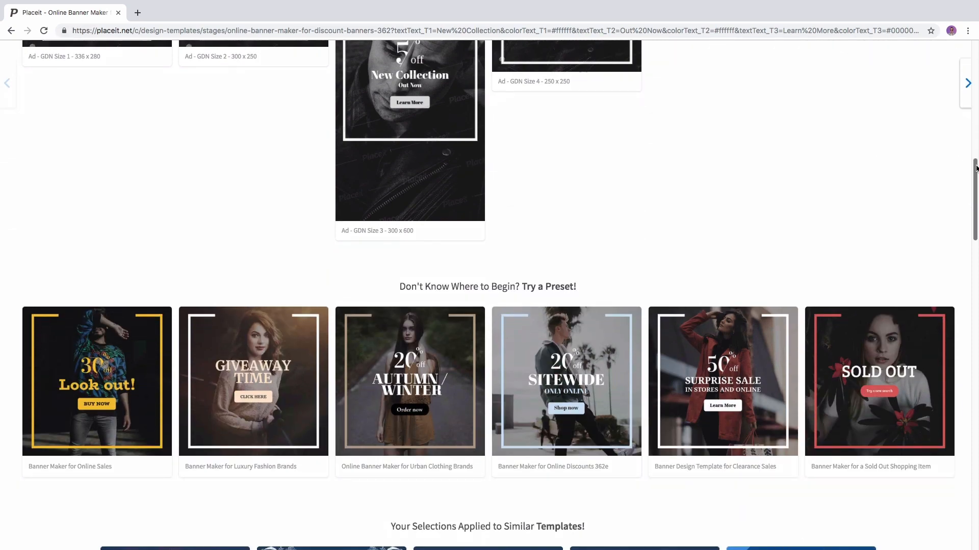
pyautogui.scroll(3)
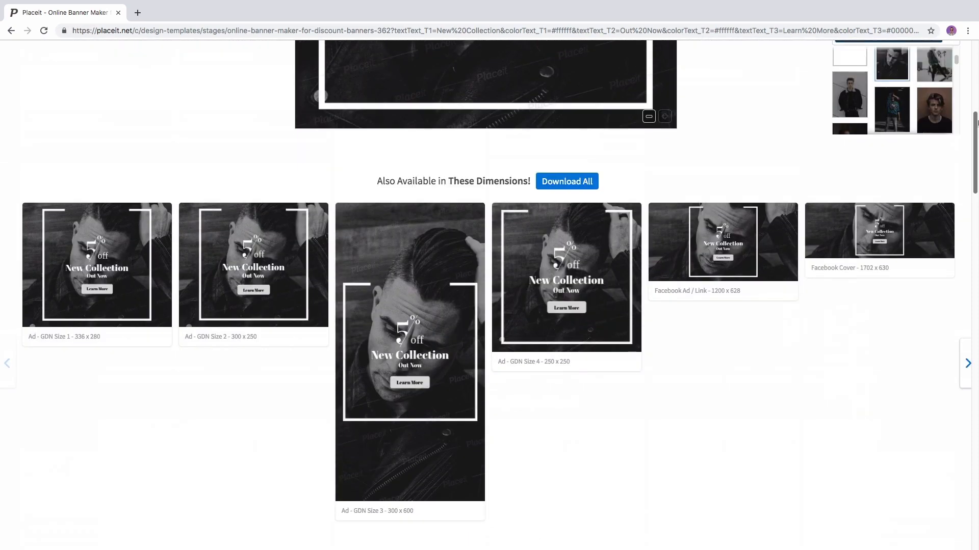